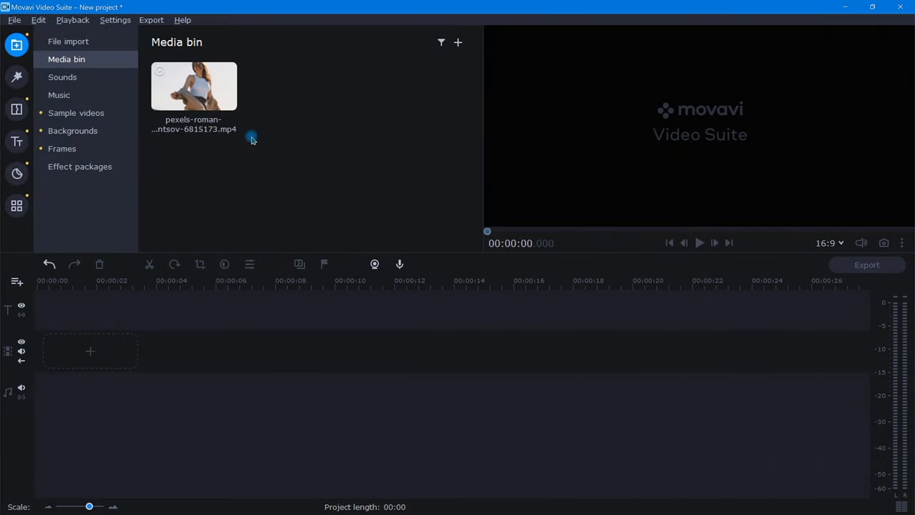
Step: Place the pexels dancing-woman clip on the video track and set the playhead near 00:00:03.800
drag(193, 86, 86, 350)
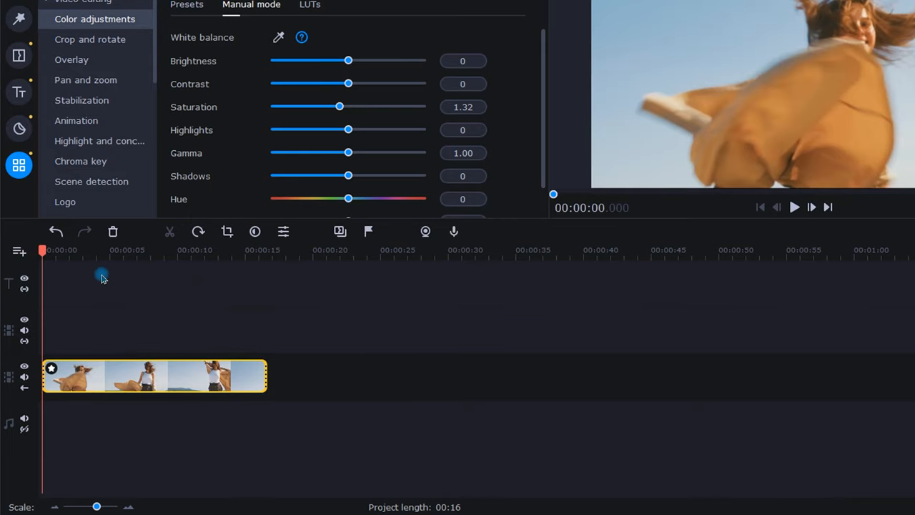
click(20, 251)
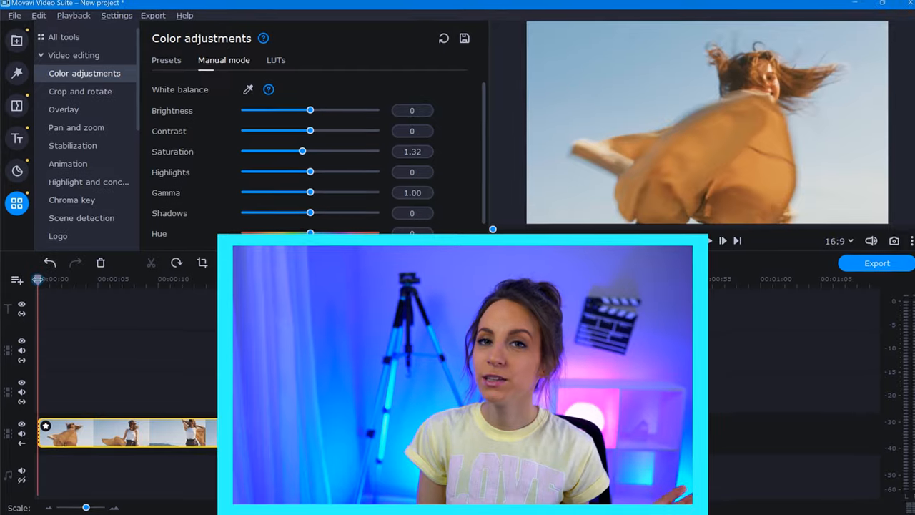
click(64, 37)
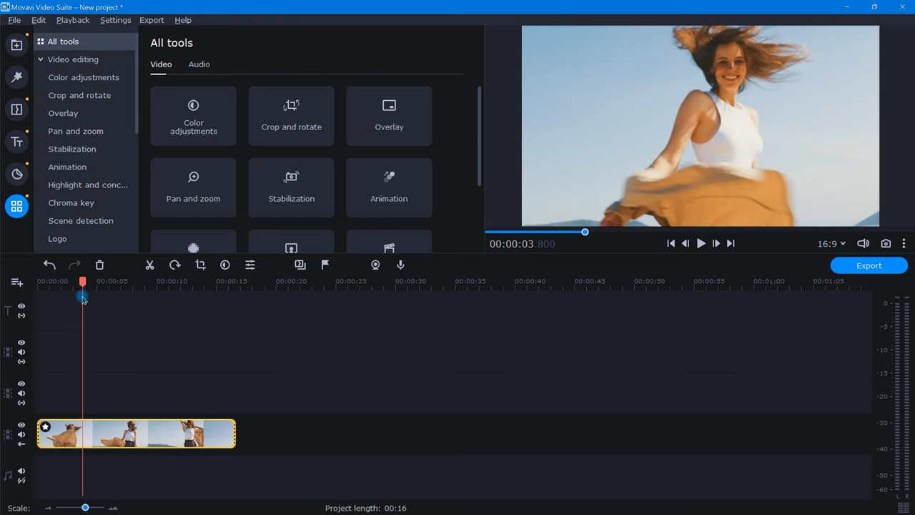
Step: Insert a freeze frame at 3.8 s, delete the trailing footage, and start copying the still
key(Ctrl+e)
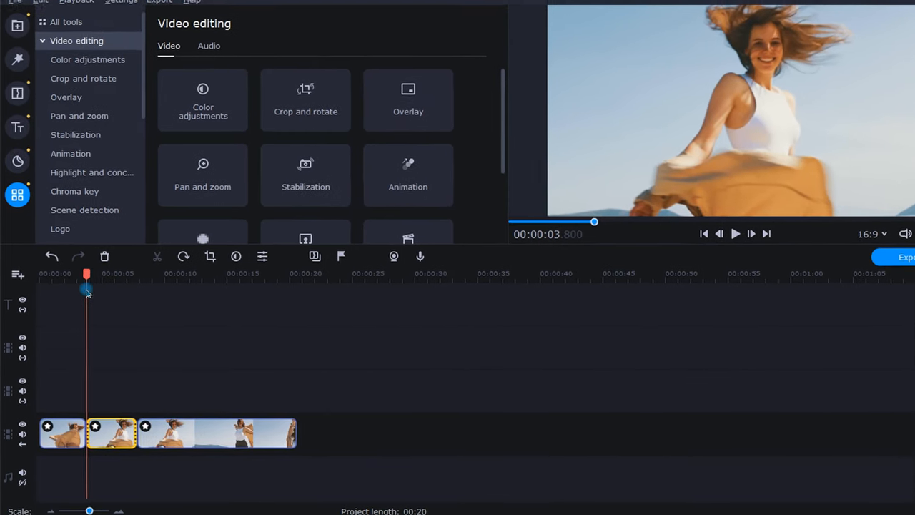
right_click(222, 435)
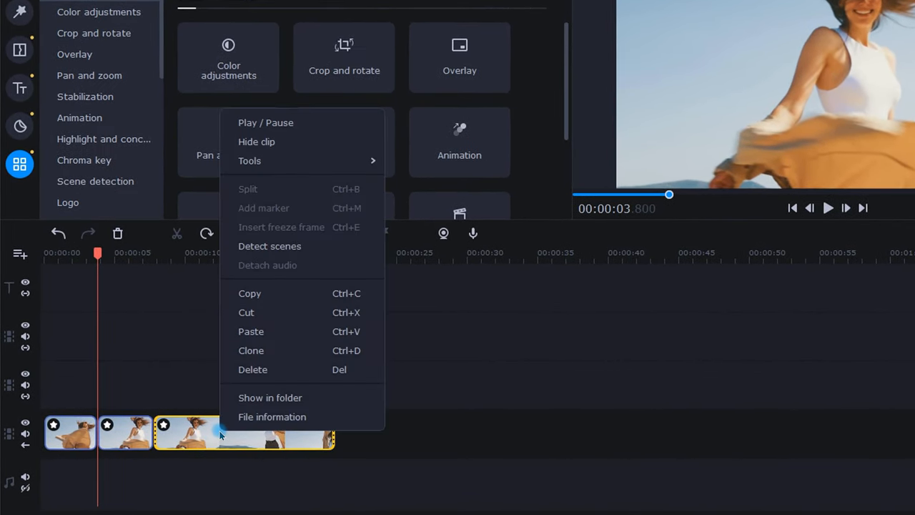
click(252, 370)
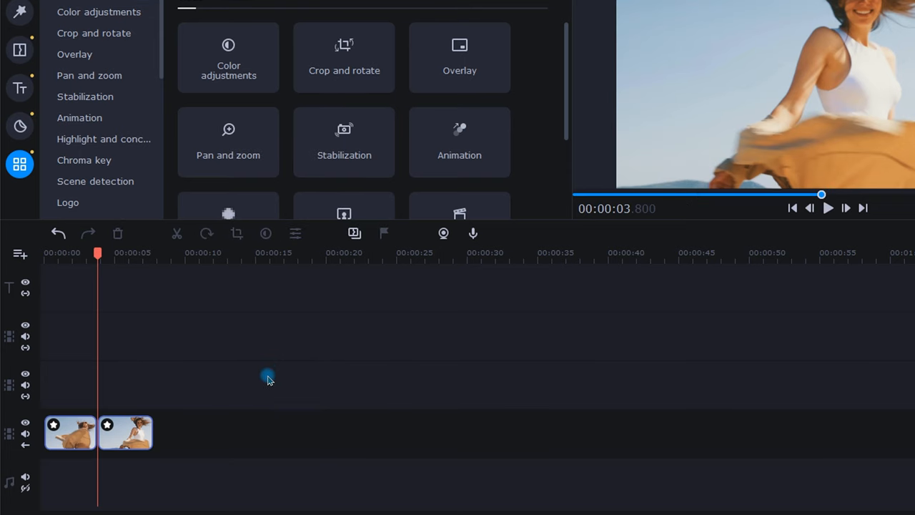
right_click(125, 433)
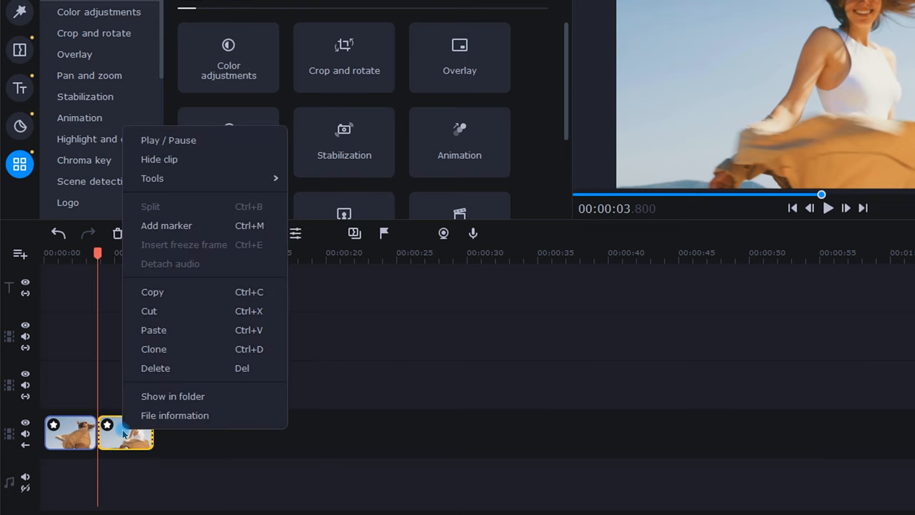
mouse_move(197, 349)
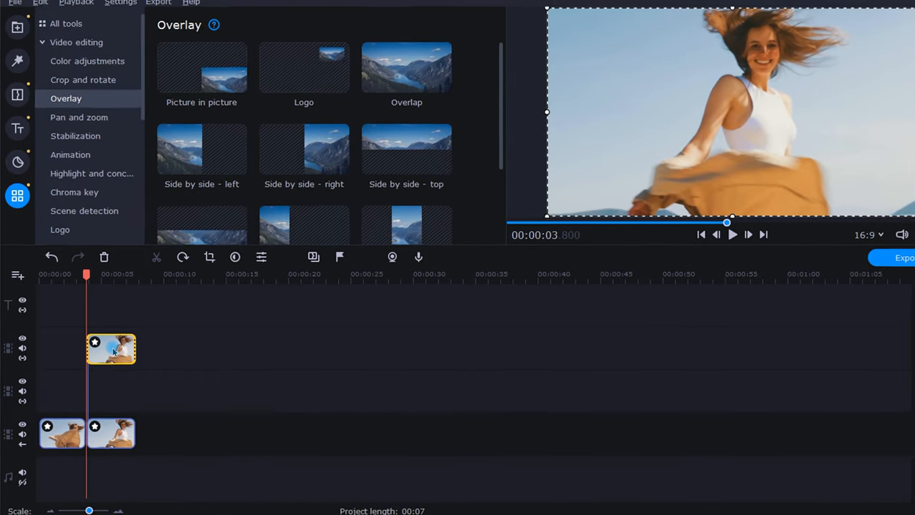
Step: Drag the White background from Backgrounds onto the middle track beneath the copied still
click(16, 45)
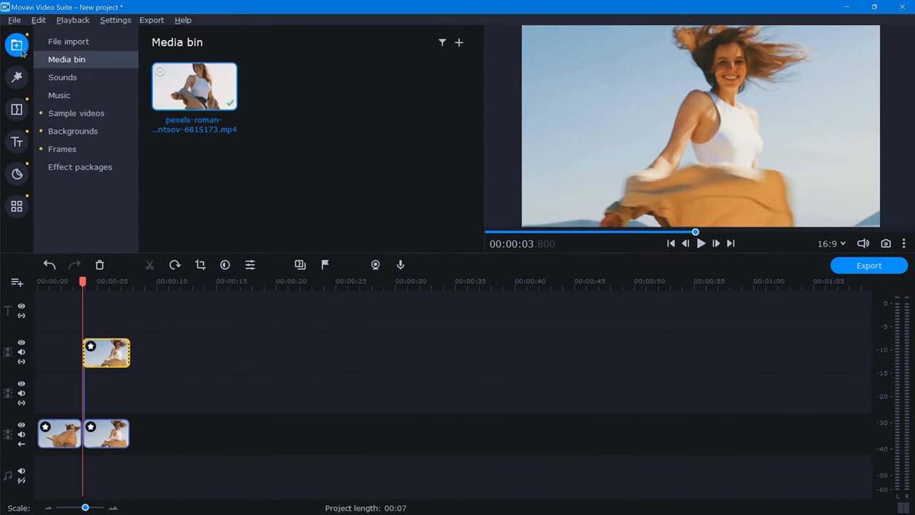
click(73, 130)
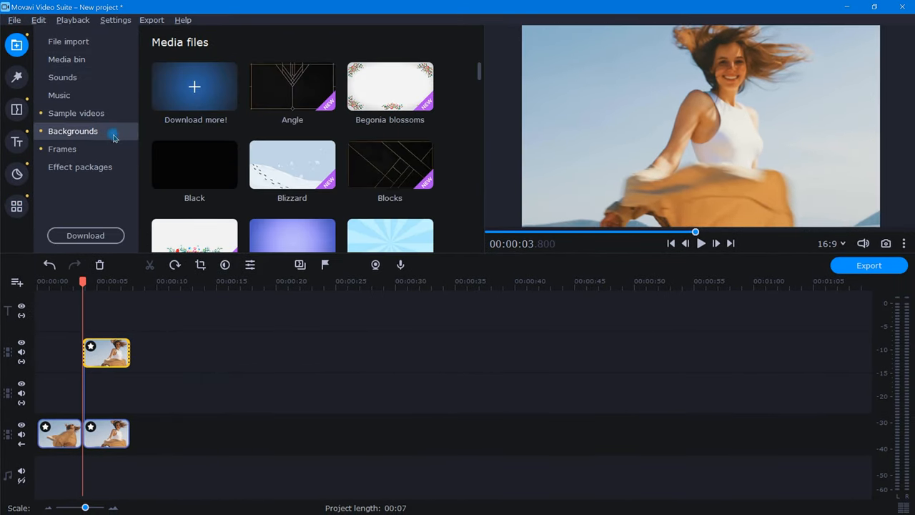
scroll(down, 3)
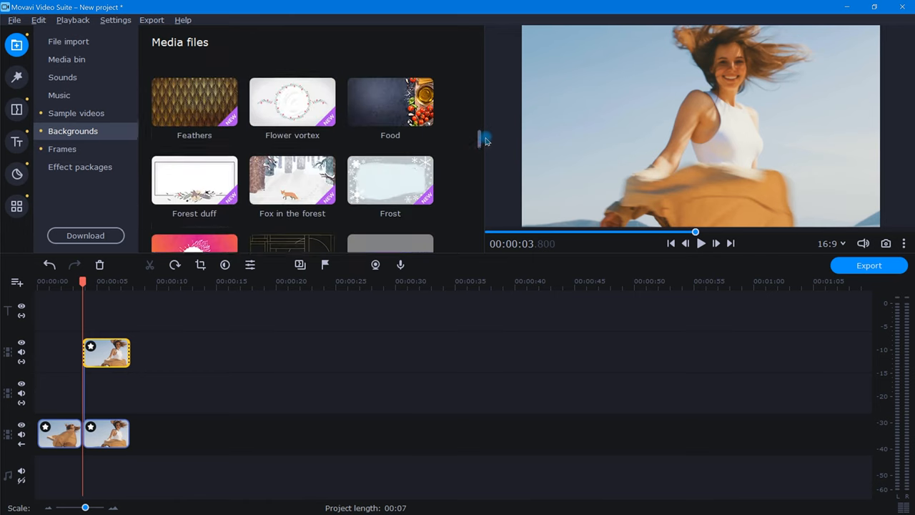
scroll(down, 3)
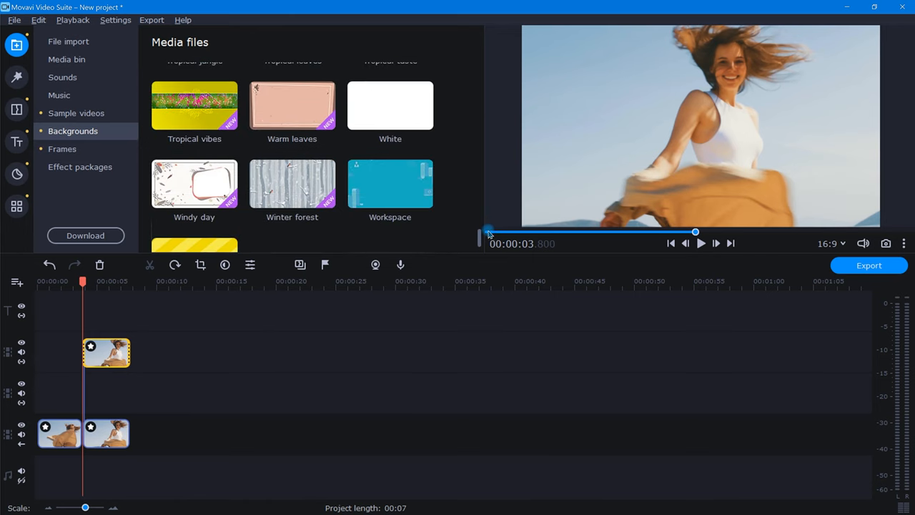
drag(391, 105, 270, 336)
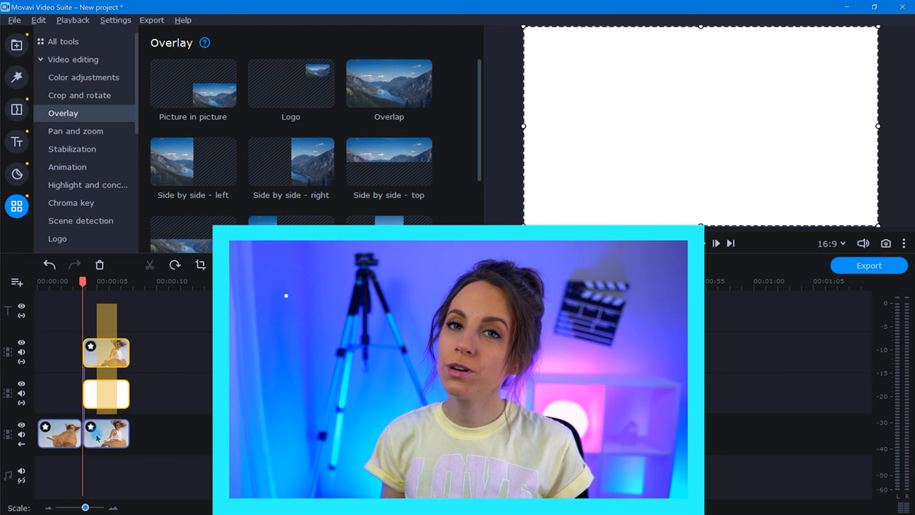
Step: Set the freeze frame, its copy and the white background to 00:00:02.000, then zoom the timeline
click(106, 434)
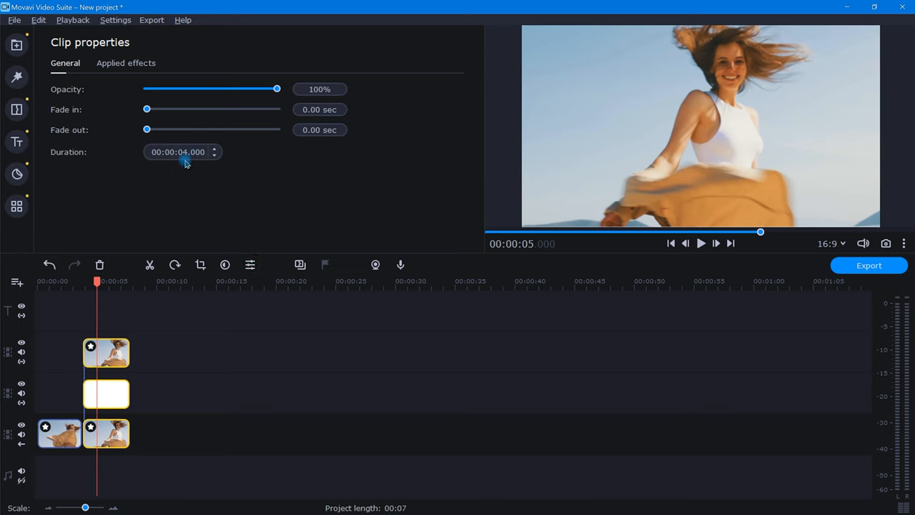
text(00:00:02.000)
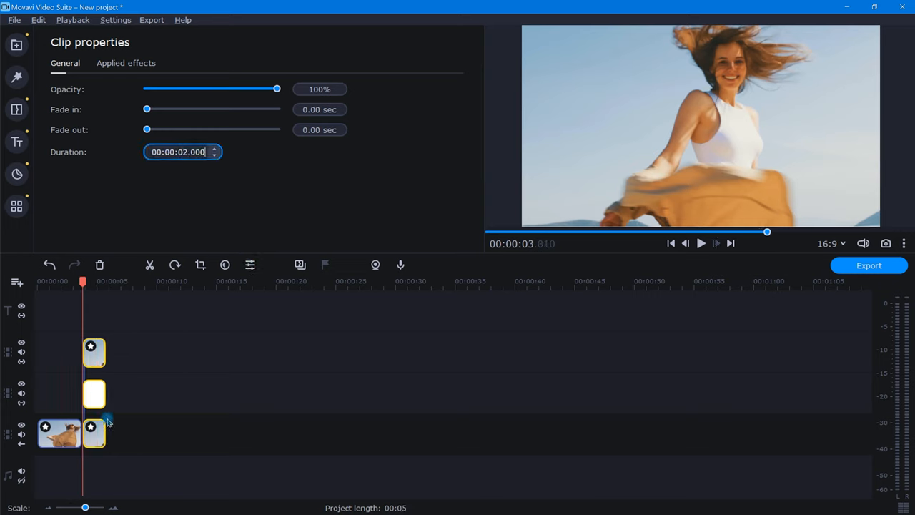
drag(86, 508, 94, 507)
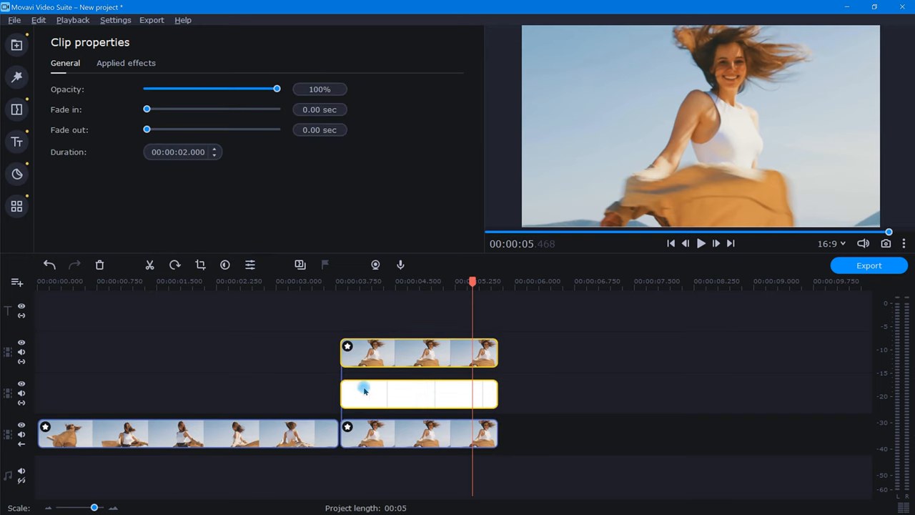
Step: Switch the top still's overlay mode to Picture in picture
click(16, 206)
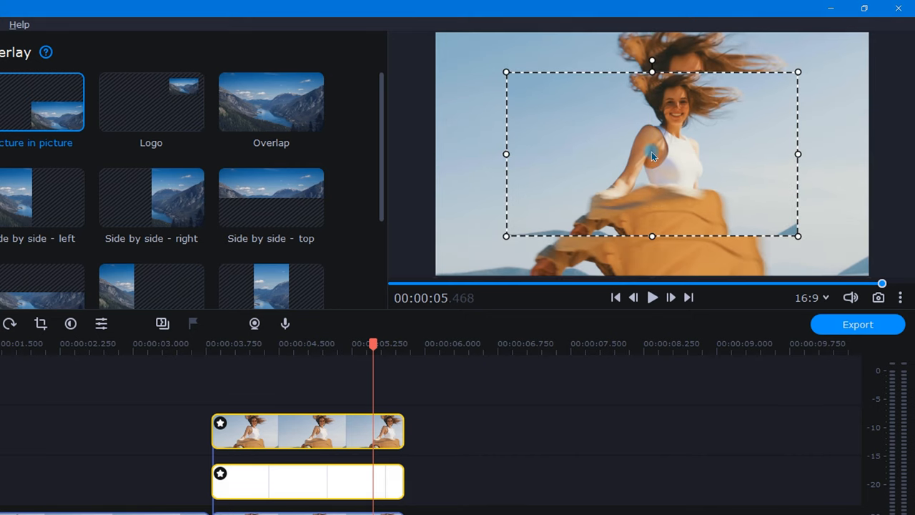
mouse_move(622, 265)
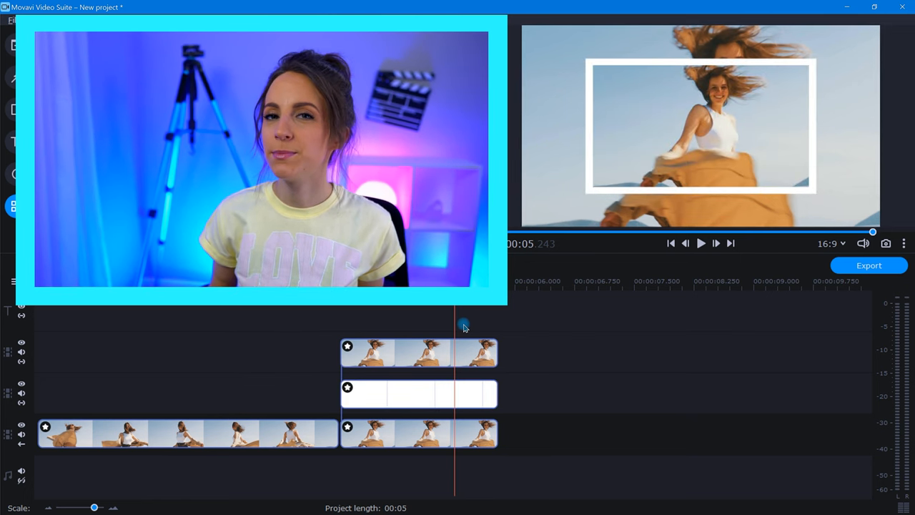
Step: Add an Advanced animation to the inset snapshot and drag its first keyframe to the clip start
click(419, 353)
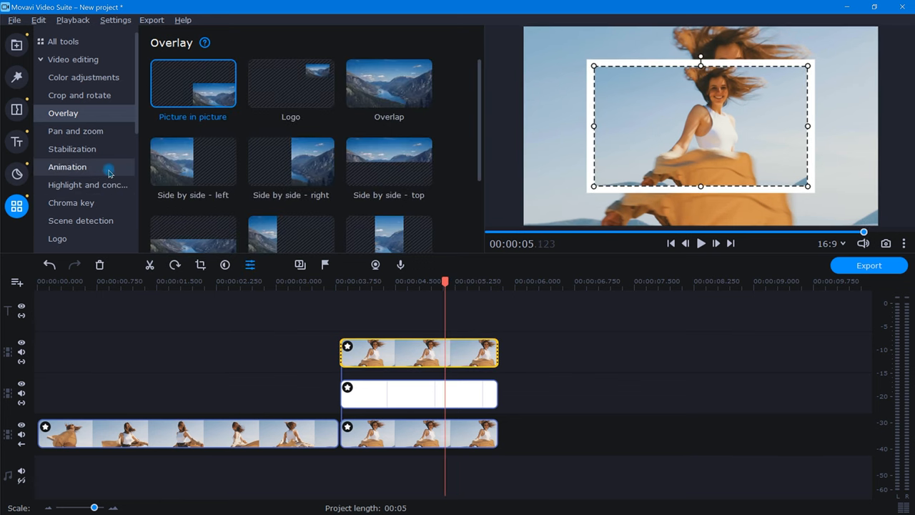
click(67, 166)
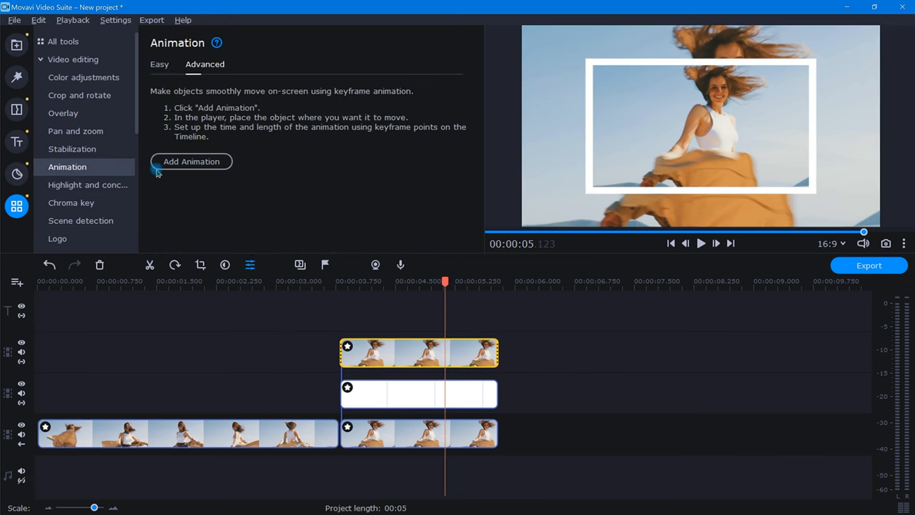
click(191, 161)
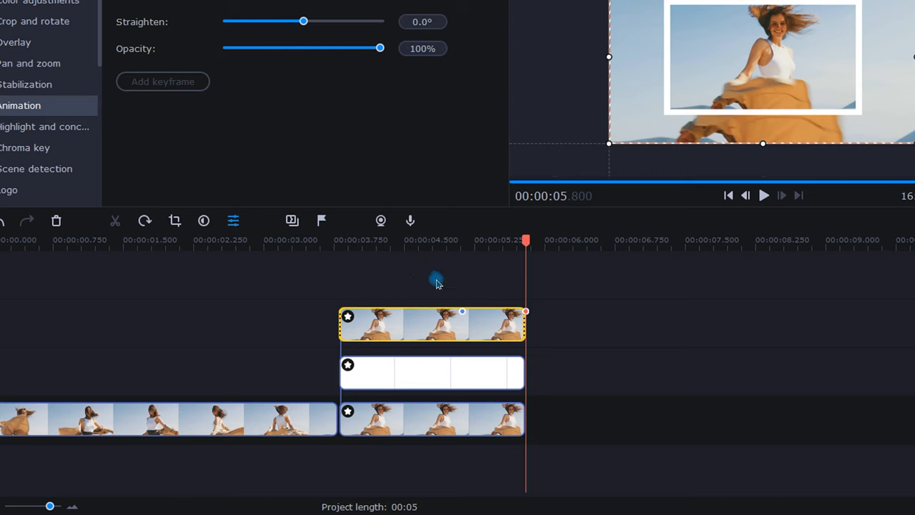
mouse_move(463, 313)
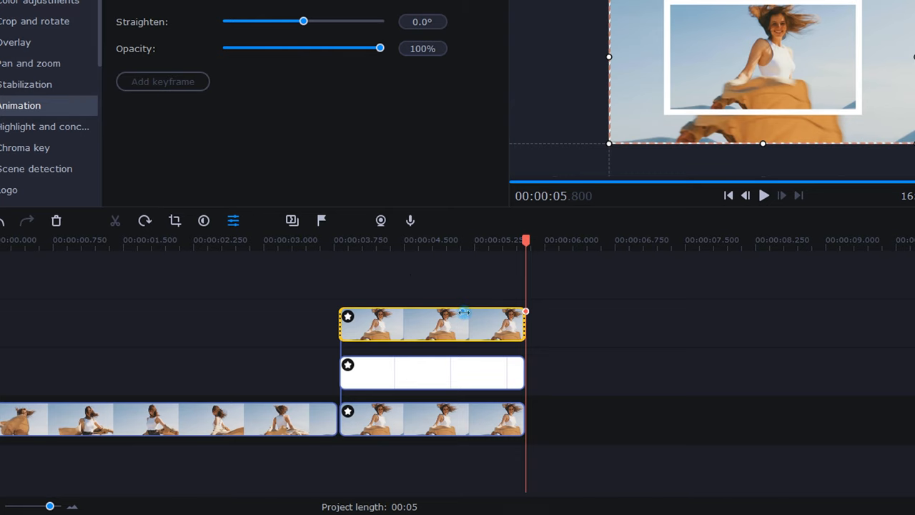
drag(526, 240, 389, 241)
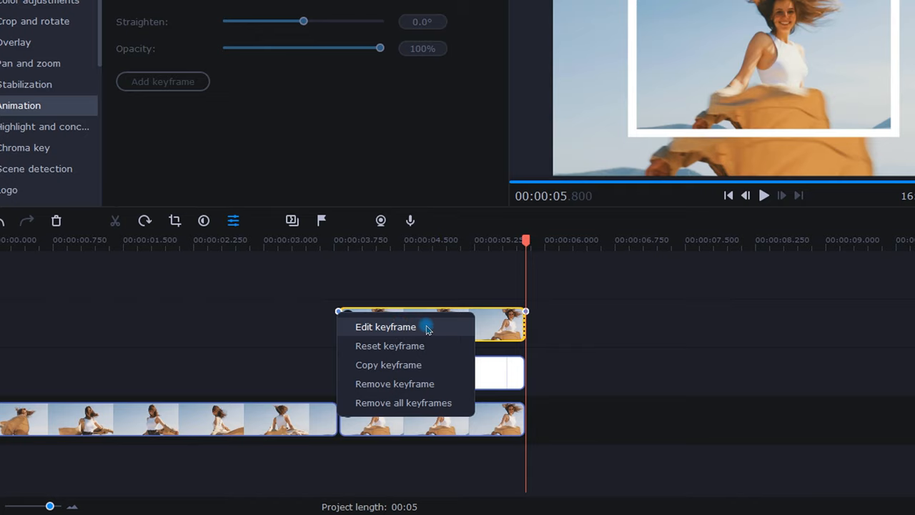
Step: Tilt the snapshot -4° at its start keyframe and rotate it to -1.3° at the clip end
click(385, 327)
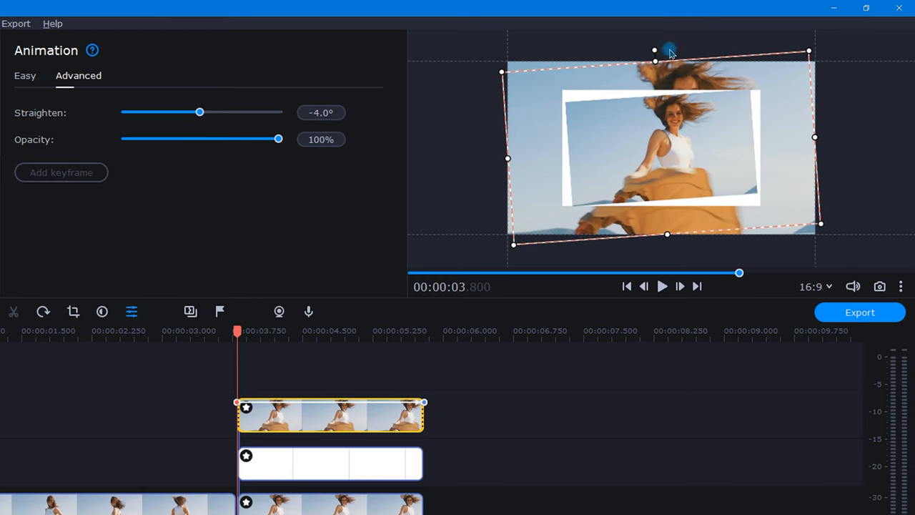
mouse_move(350, 72)
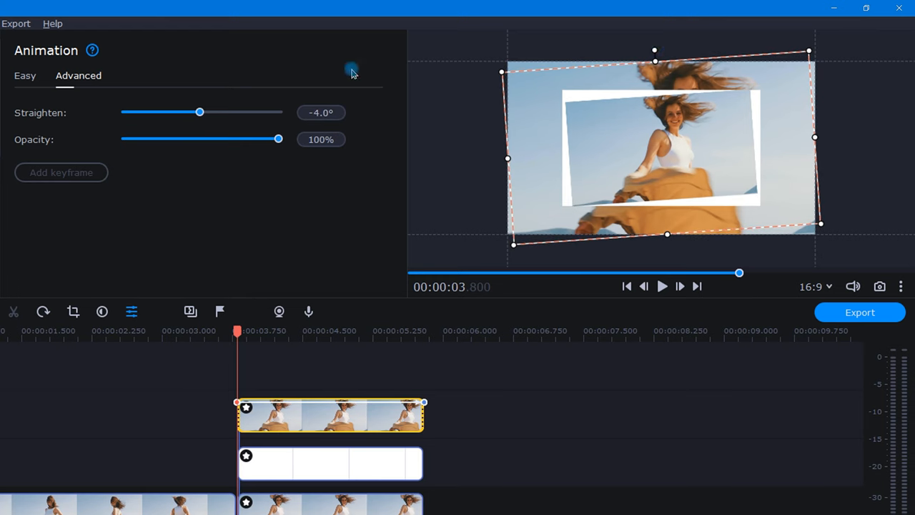
mouse_move(365, 122)
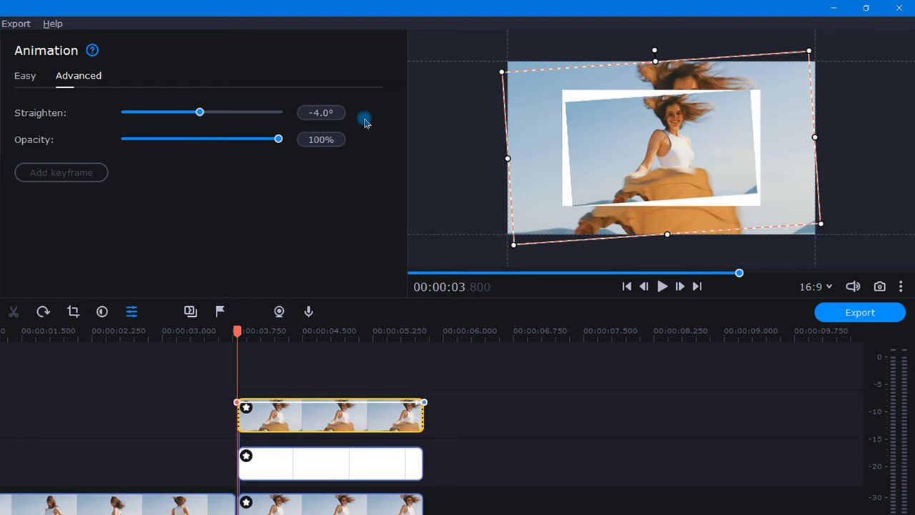
mouse_move(411, 355)
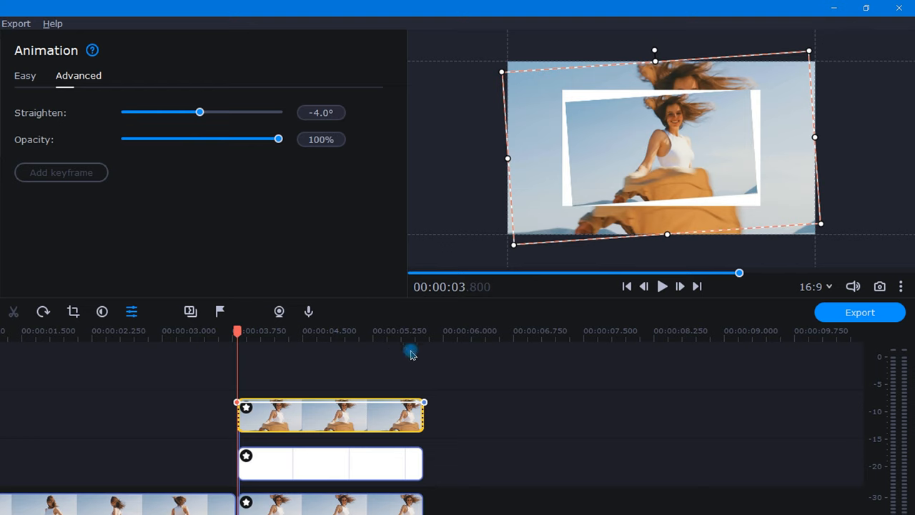
right_click(424, 402)
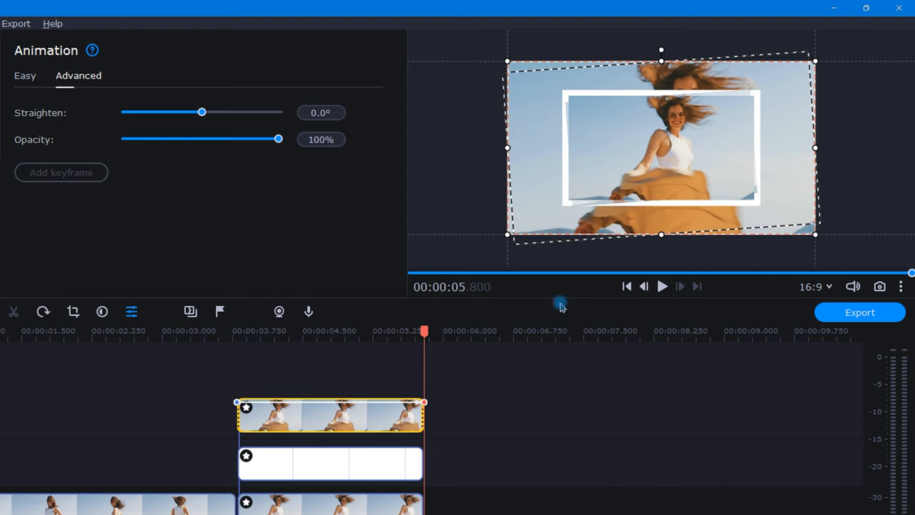
mouse_move(658, 53)
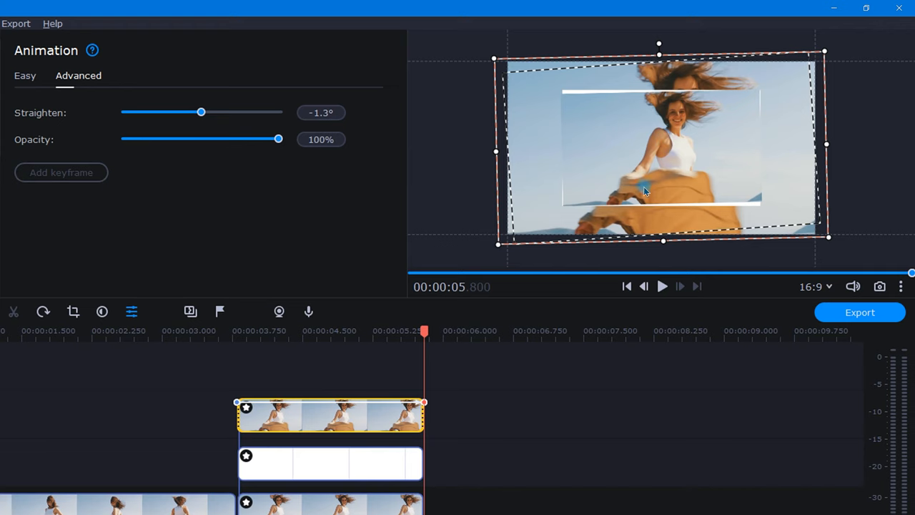
click(321, 463)
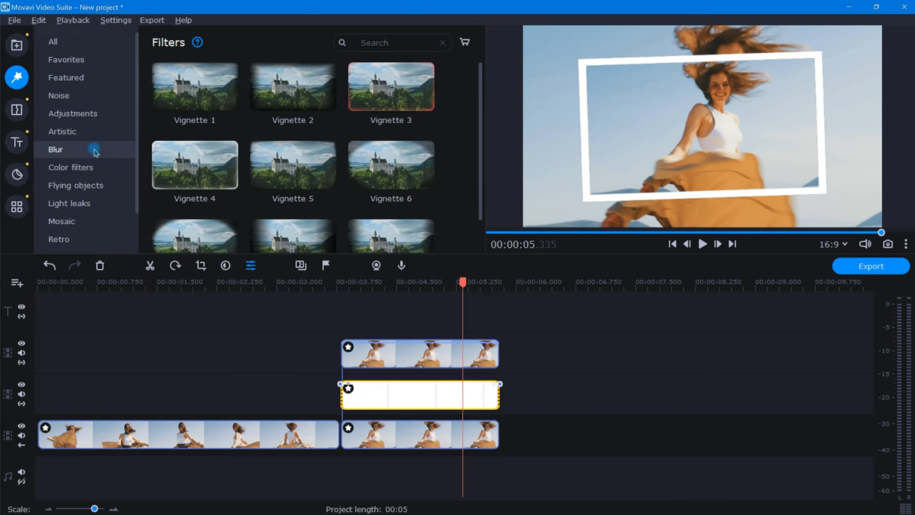
Step: Apply Blur - intense and a vignette filter to the background clip
click(56, 149)
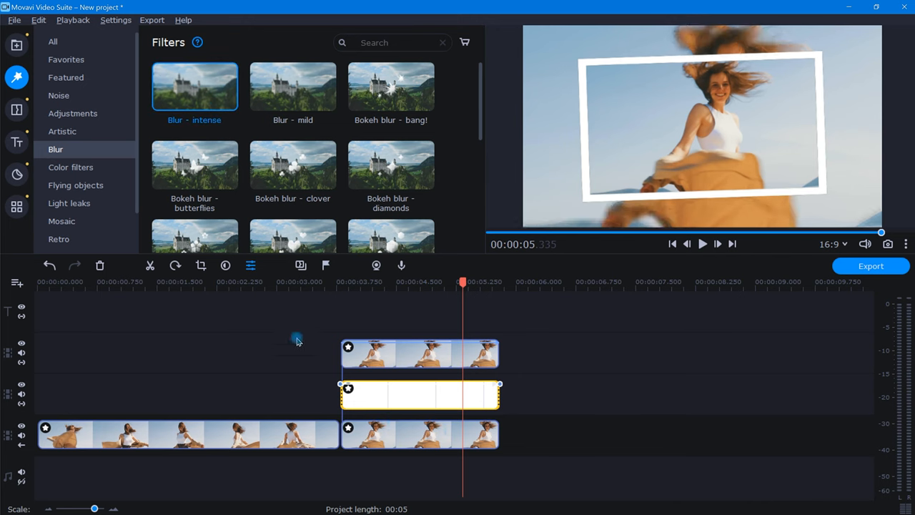
scroll(down, 3)
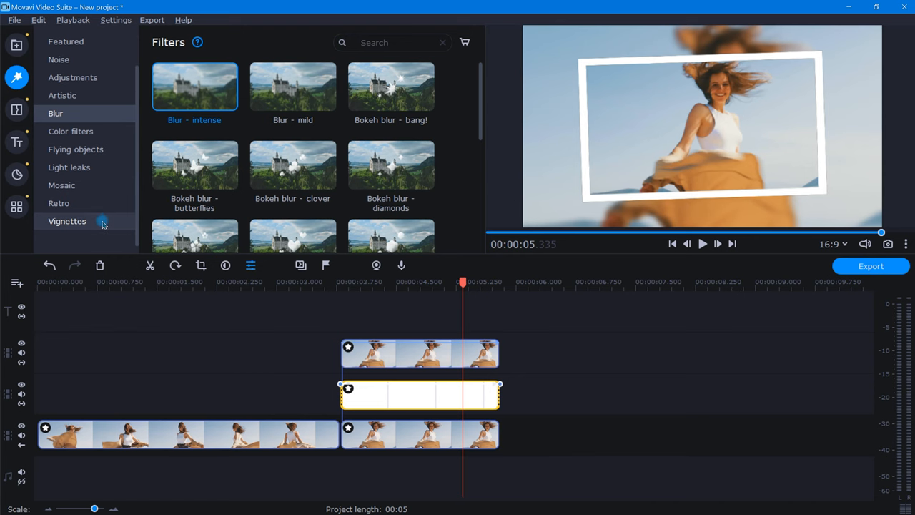
click(67, 221)
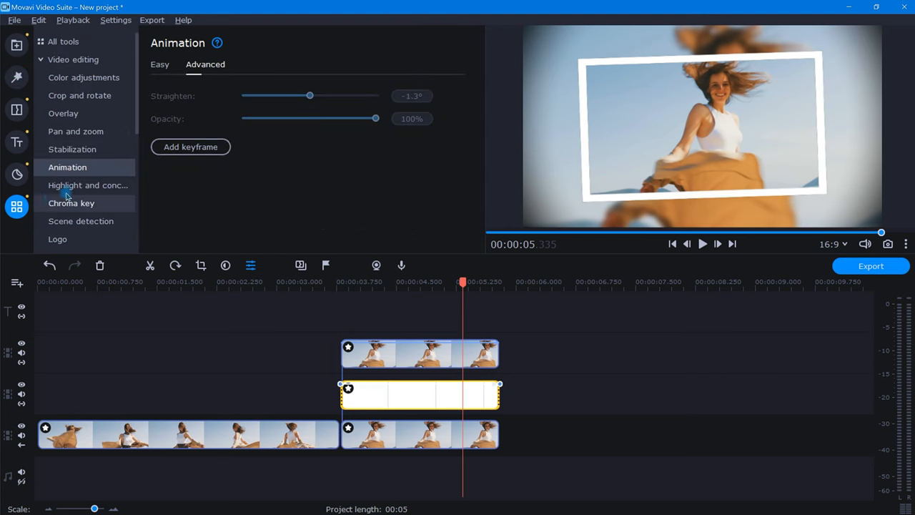
Step: Lower the background clip's Saturation to about 0.28 and Highlights to about -58
click(83, 77)
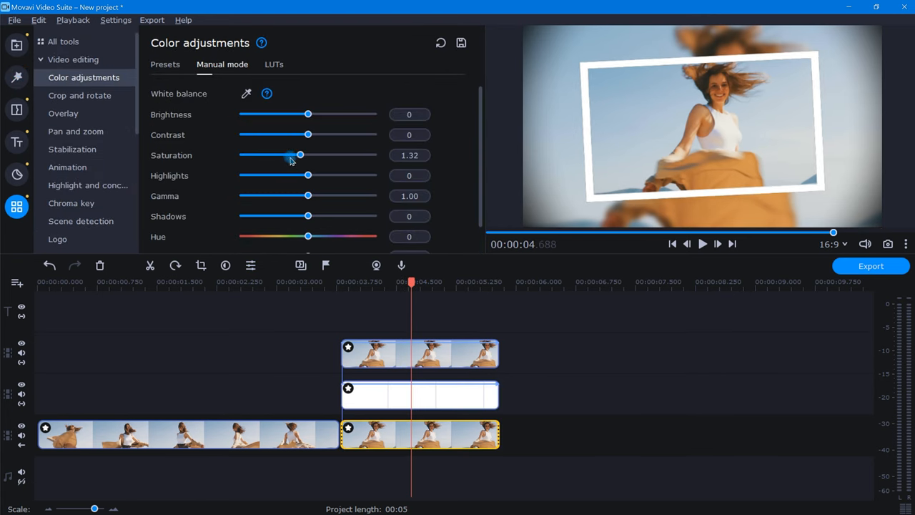
drag(300, 155, 250, 154)
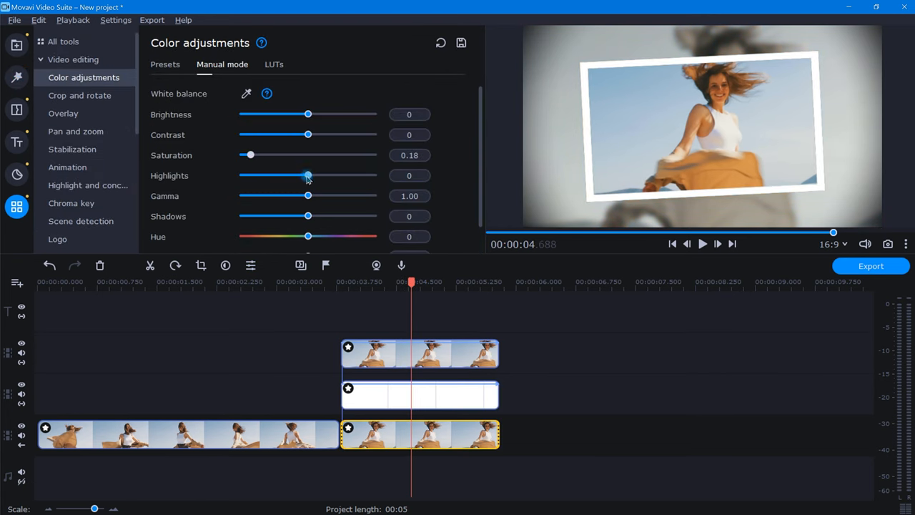
drag(307, 176, 261, 175)
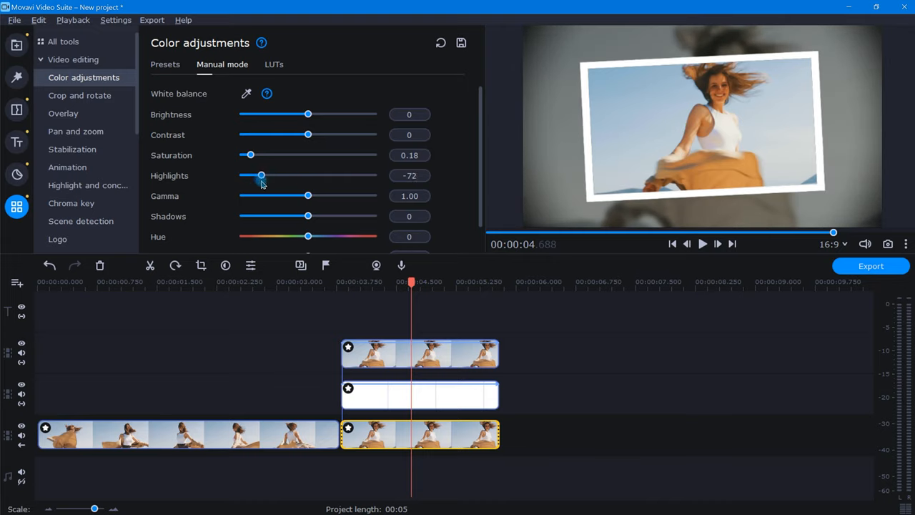
drag(261, 175, 270, 175)
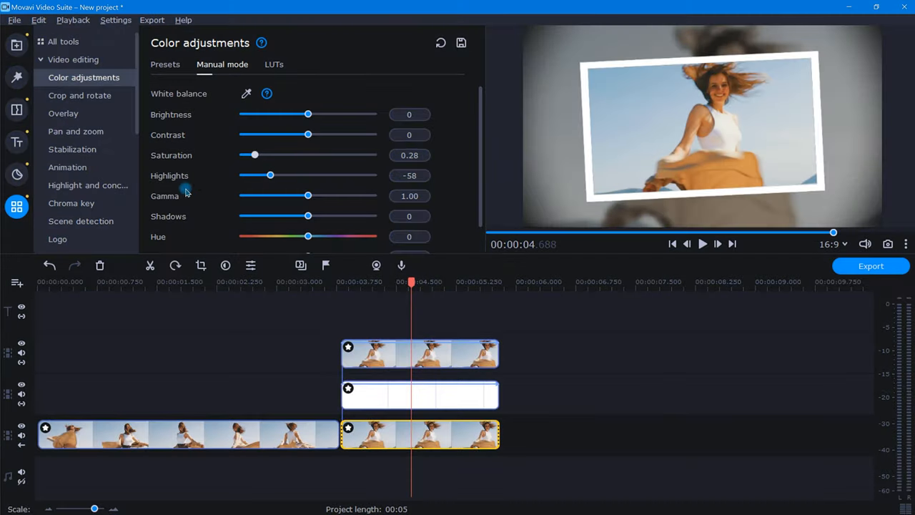
Step: Place a shortened Flash transition at the start of the freeze-frame clip on the main track
click(17, 110)
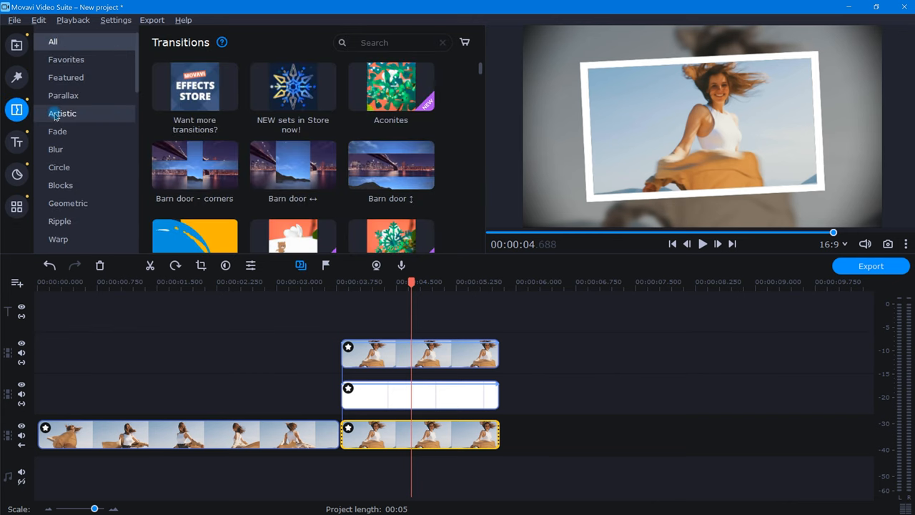
click(65, 78)
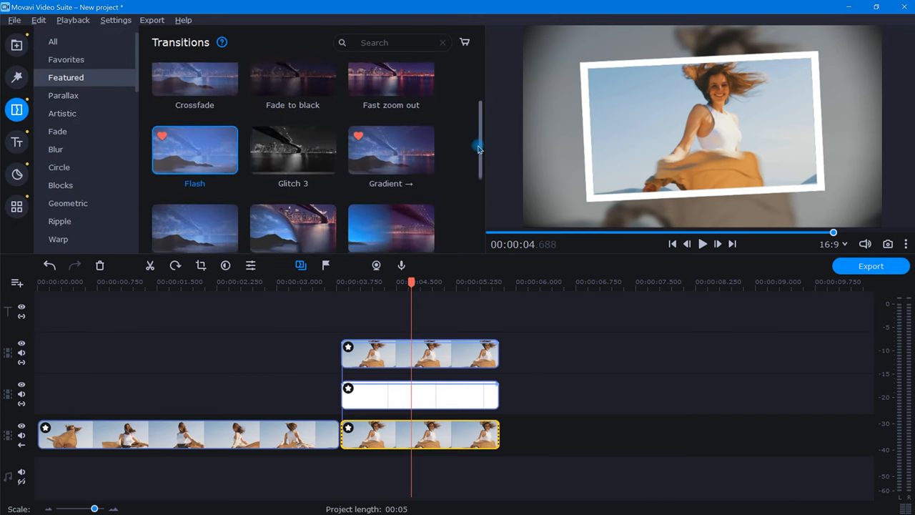
scroll(down, 3)
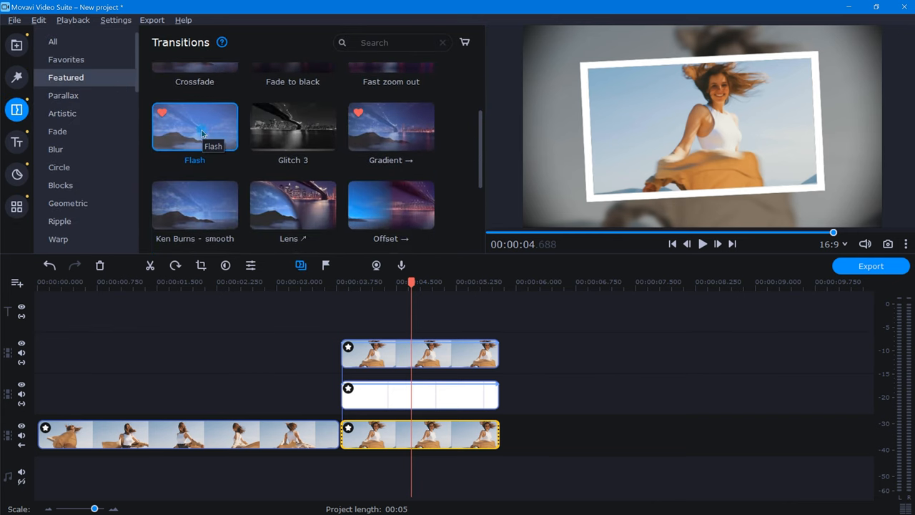
drag(194, 126, 391, 436)
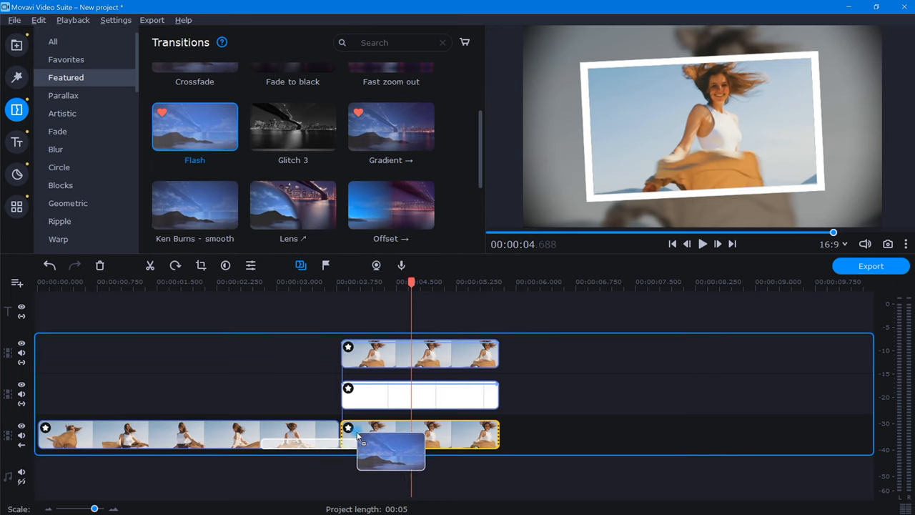
drag(194, 127, 368, 435)
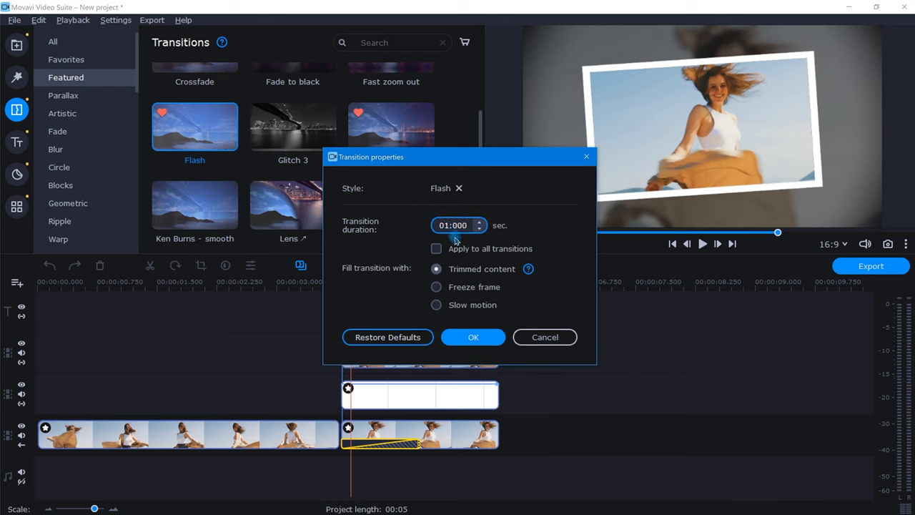
click(473, 336)
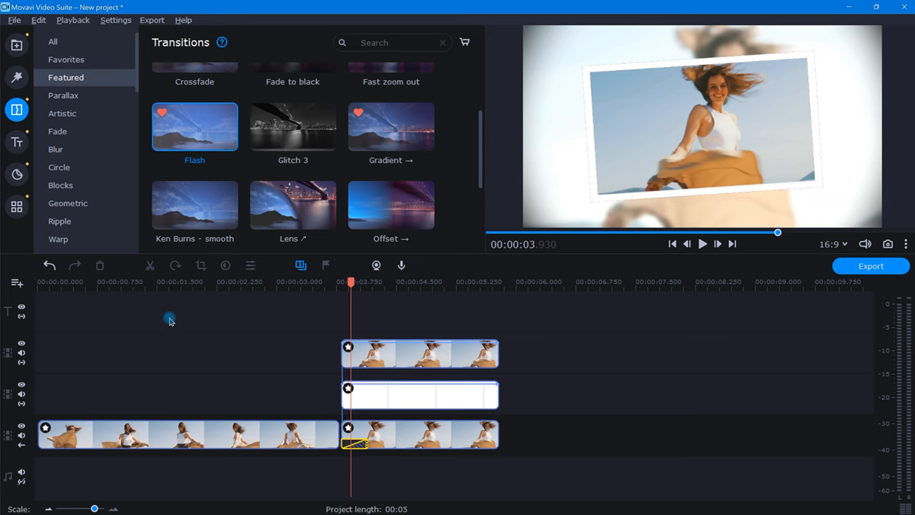
Step: Place the Shutter sound from the built-in Sounds library under the flash transition
click(16, 45)
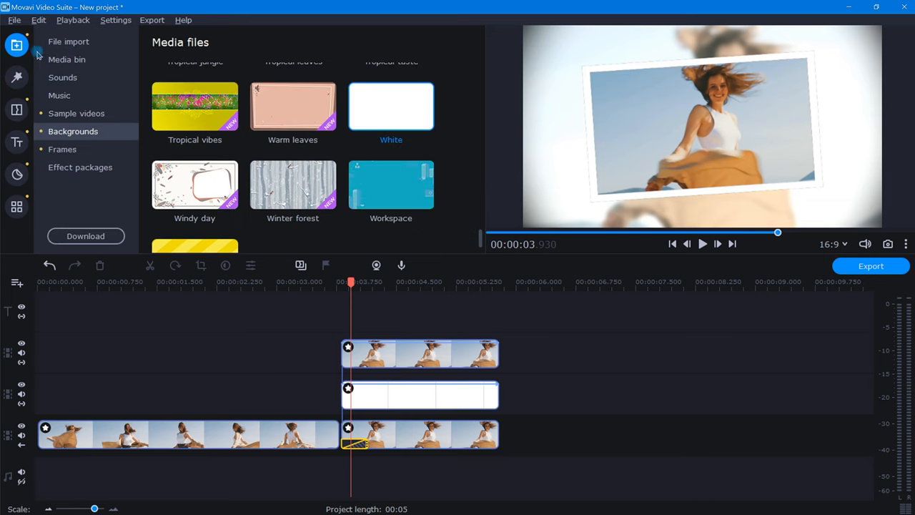
click(63, 77)
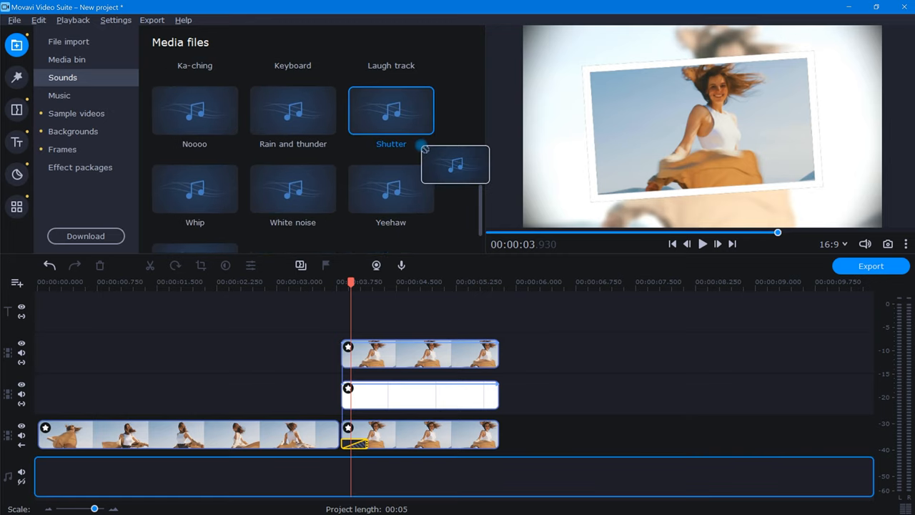
drag(391, 111, 358, 472)
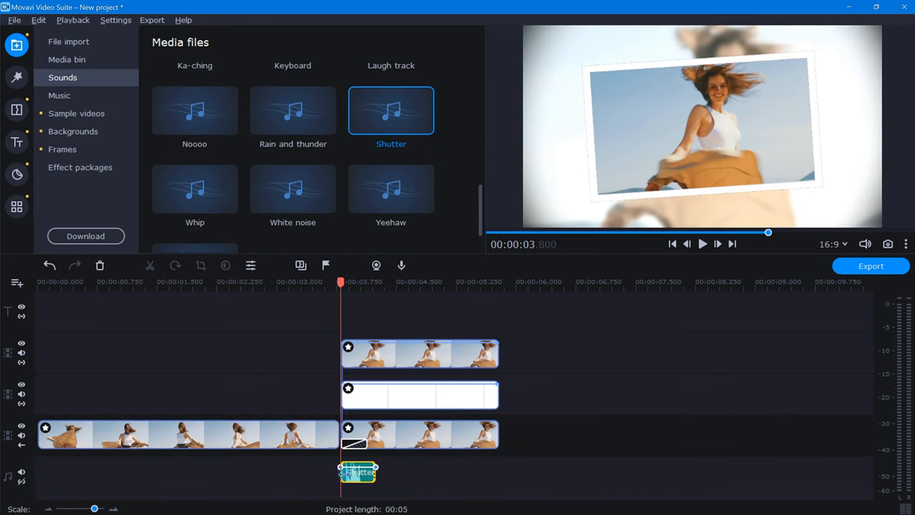